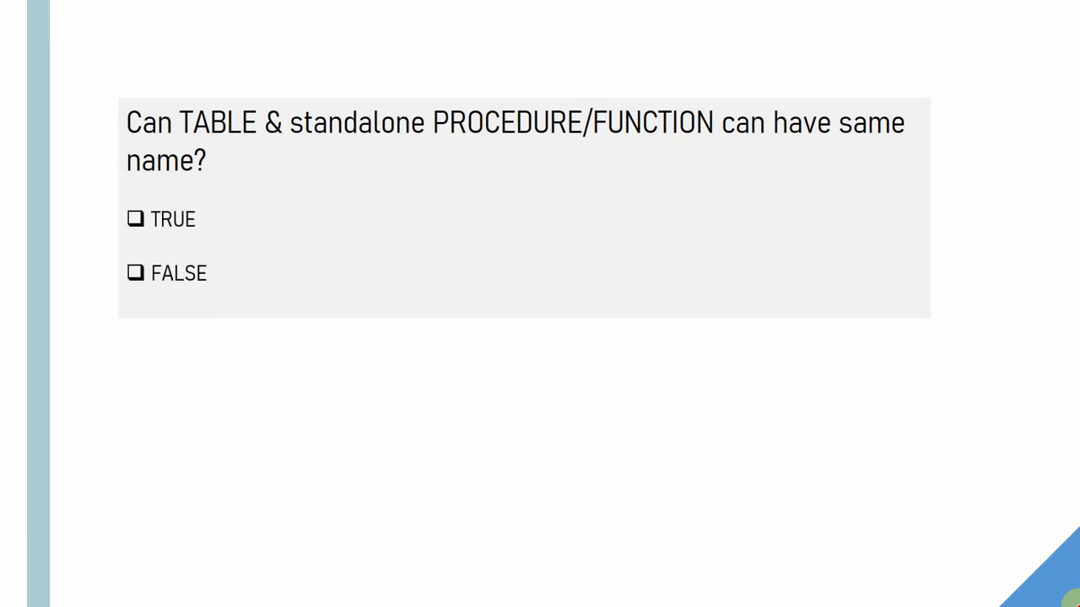
Show the ORA-00955 error and 'CREATE INDEX T ON T(C);', circling index name T in red
{"action": "left_click", "coordinate": [135, 272]}
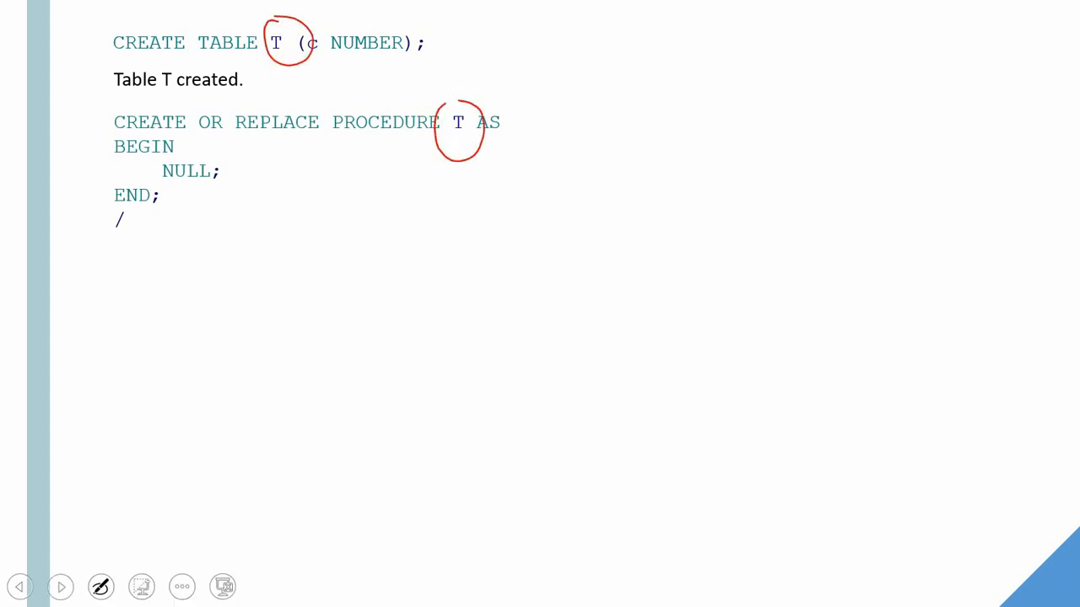
{"action": "left_click", "coordinate": [60, 587]}
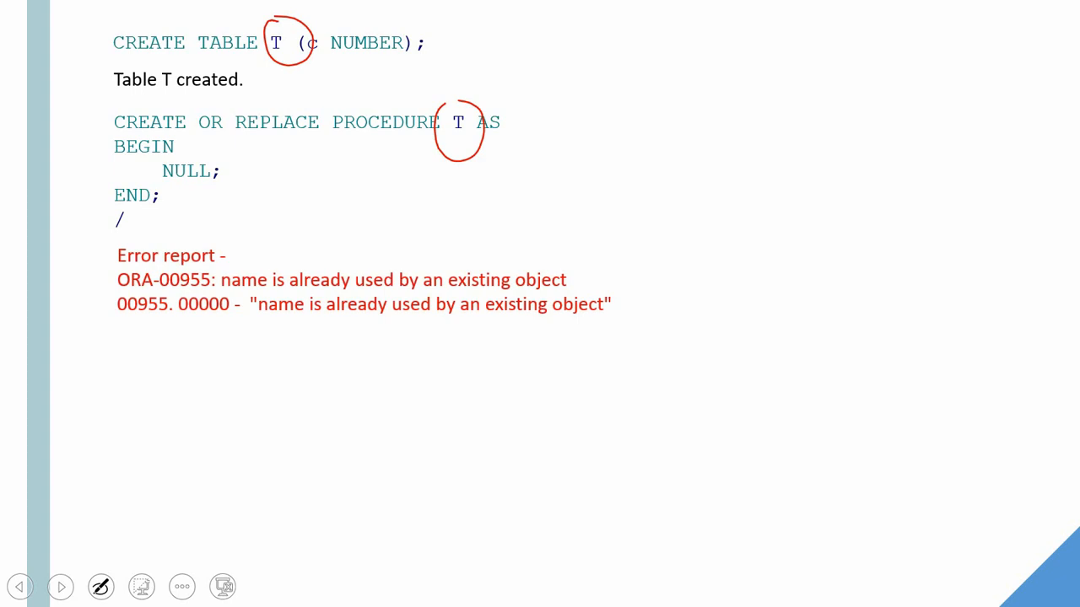
{"action": "type", "text": "CREATE INDEX T ON T(C);"}
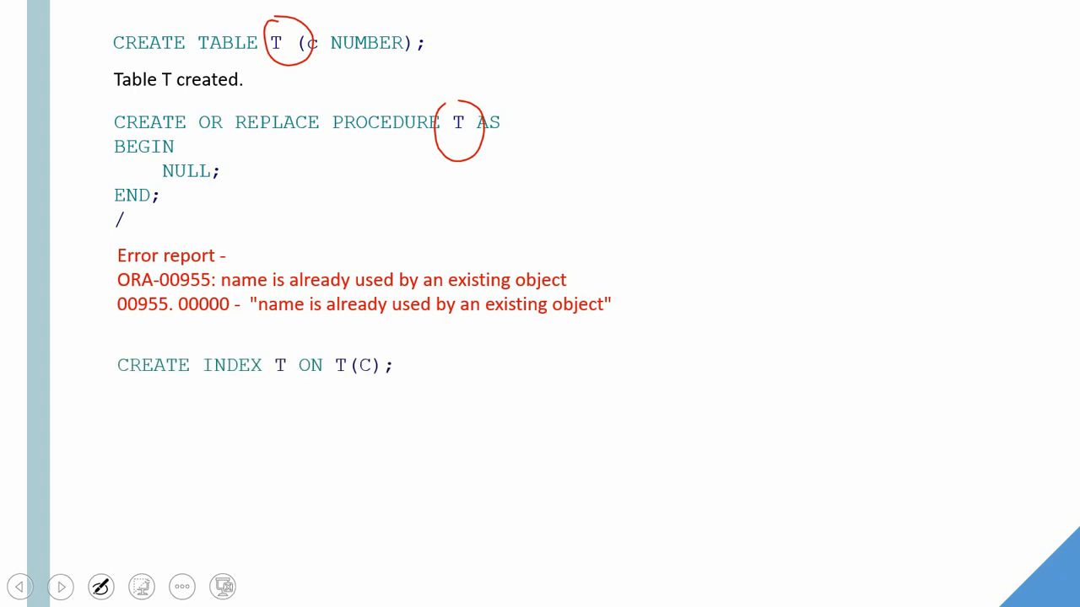
{"action": "left_click_drag", "start_coordinate": [283, 334], "coordinate": [279, 380]}
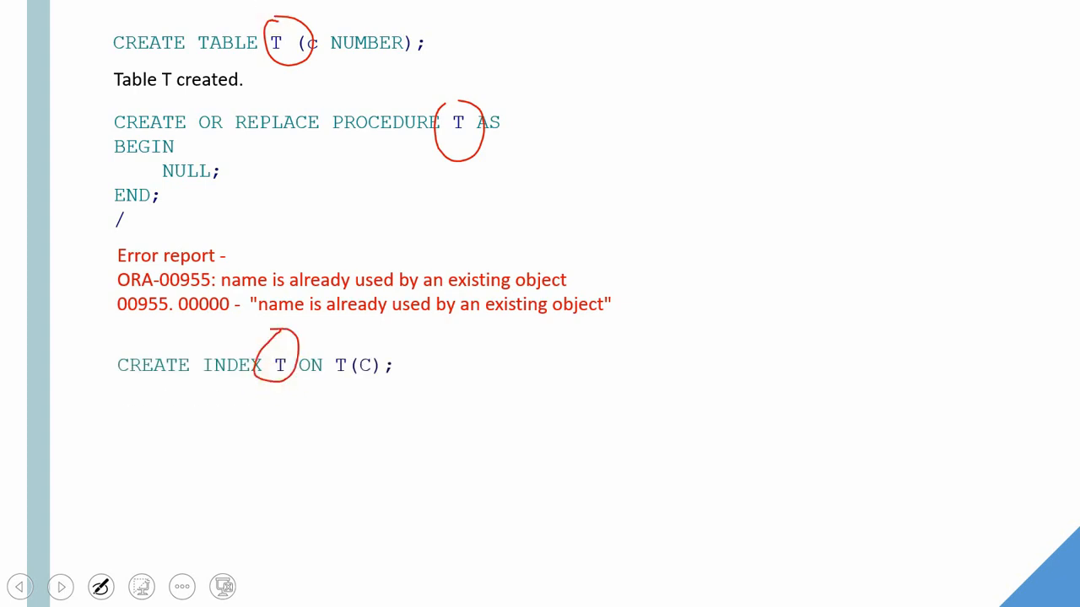